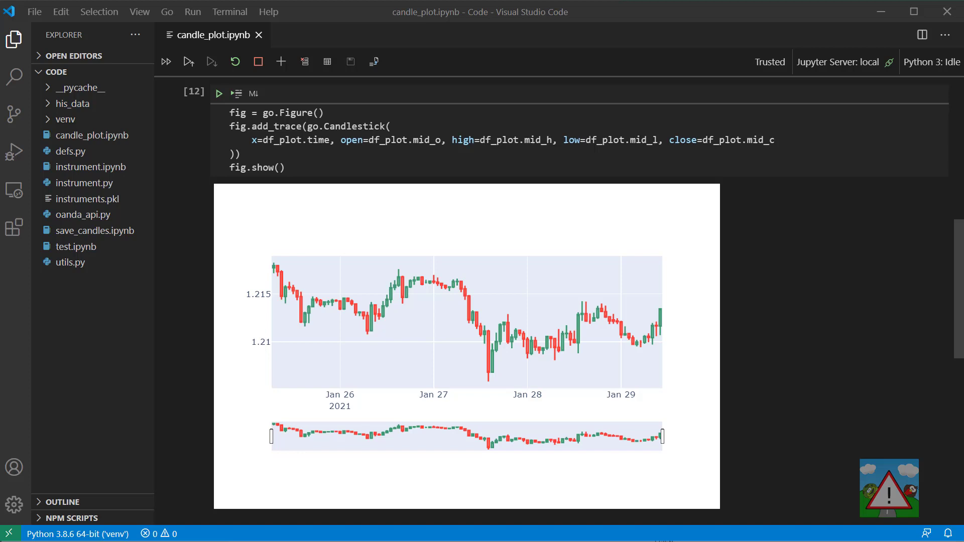
Place the cursor at the end of the add_trace block, just before fig.show()
{"action": "left_click", "coordinate": [342, 140]}
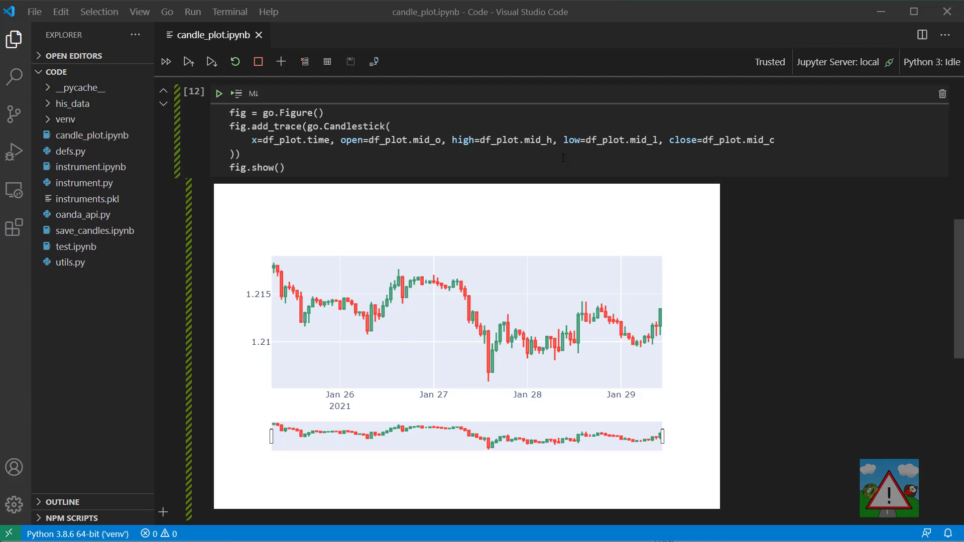
{"action": "mouse_move", "coordinate": [564, 160]}
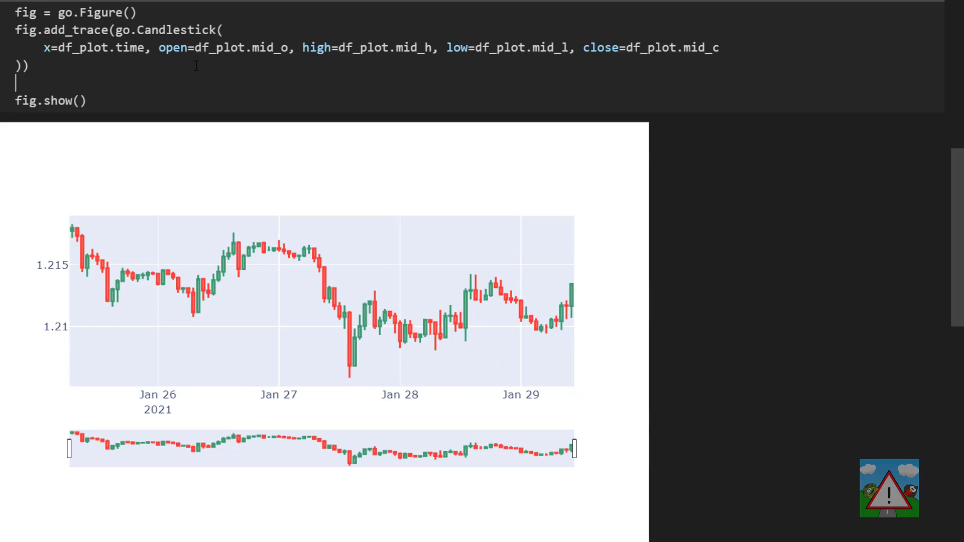
Add fig.update_layout with width=1000 and height=400
{"action": "type", "text": "fig.update_layout"}
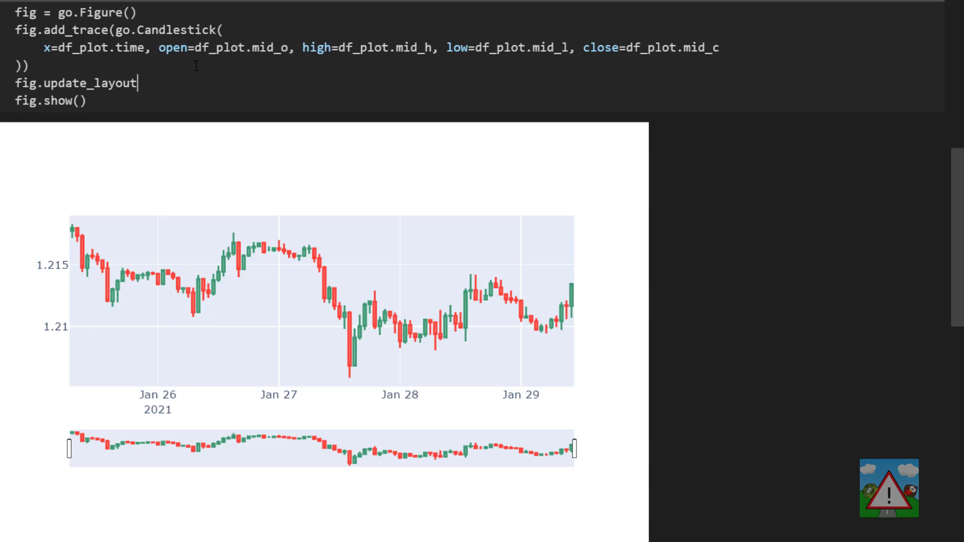
{"action": "type", "text": "width=1000,)"}
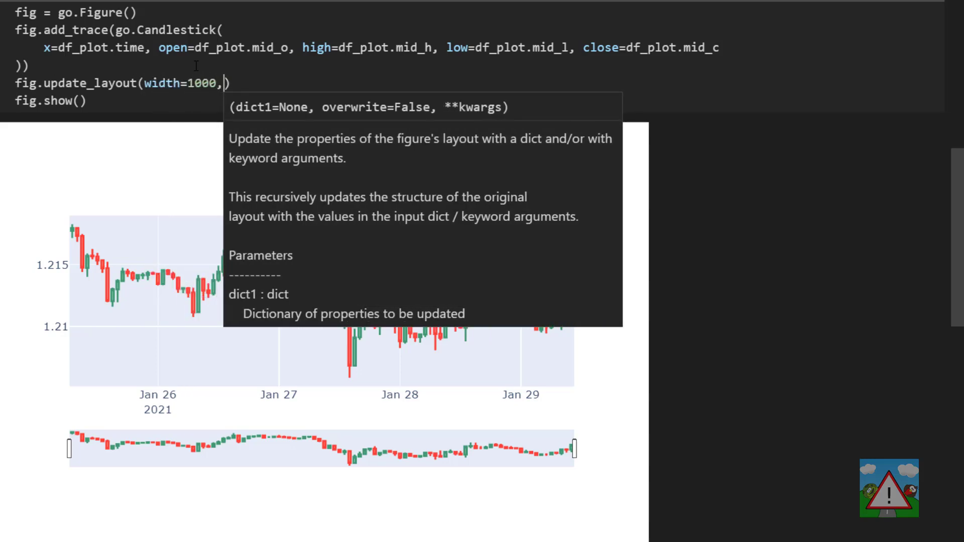
{"action": "type", "text": "height=400"}
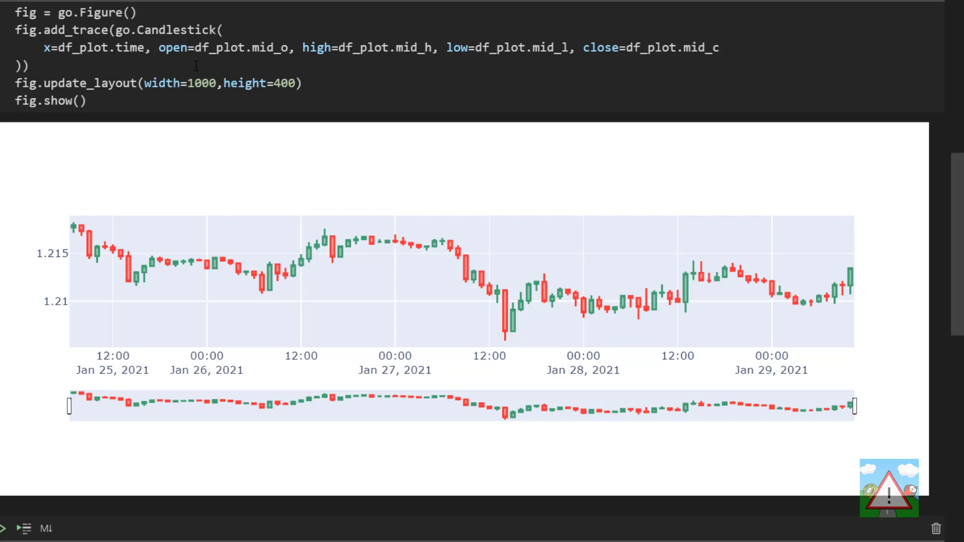
{"action": "mouse_move", "coordinate": [505, 185]}
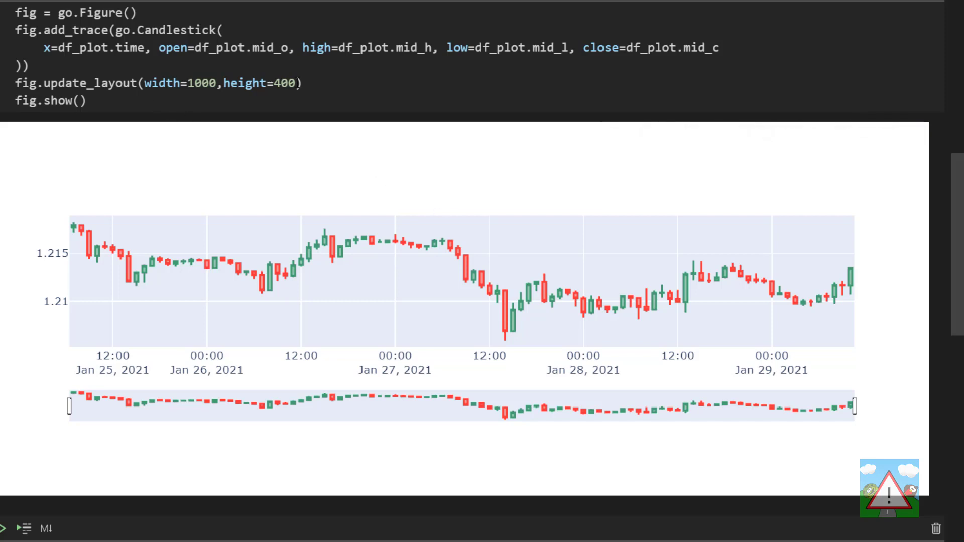
{"action": "mouse_move", "coordinate": [297, 82]}
{"action": "type", "text": ","}
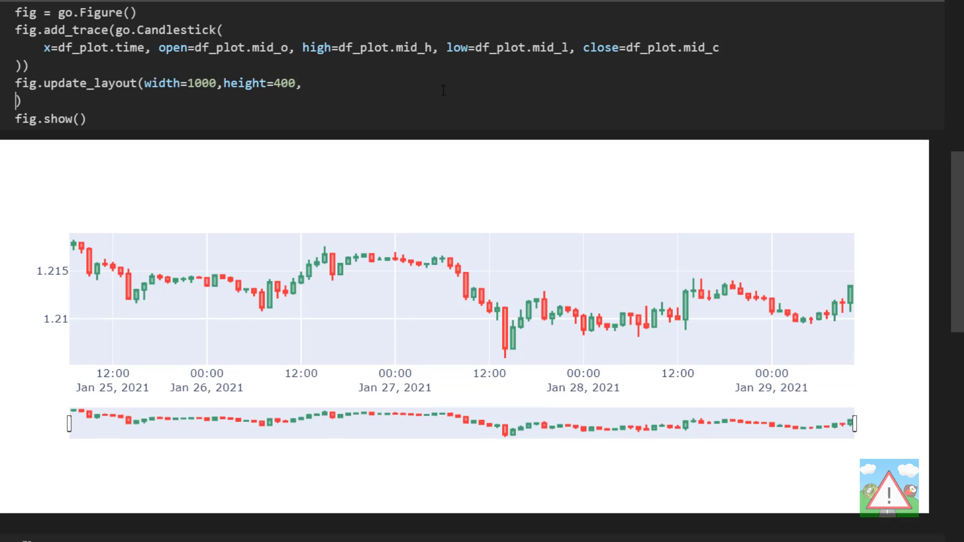
Add paper_bgcolor and plot_bgcolor "#1e1e1e" to the layout, then start a new line
{"action": "type", "text": "paper_bgcolor=\"#1e\""}
{"action": "type", "text": "plot_bgcolor=\"#1e1e1e\""}
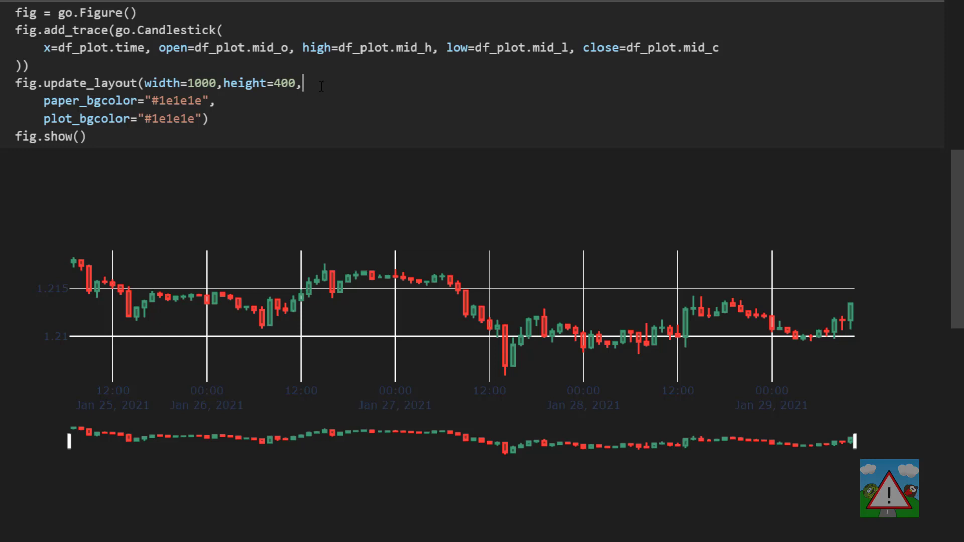
{"action": "key", "text": "enter"}
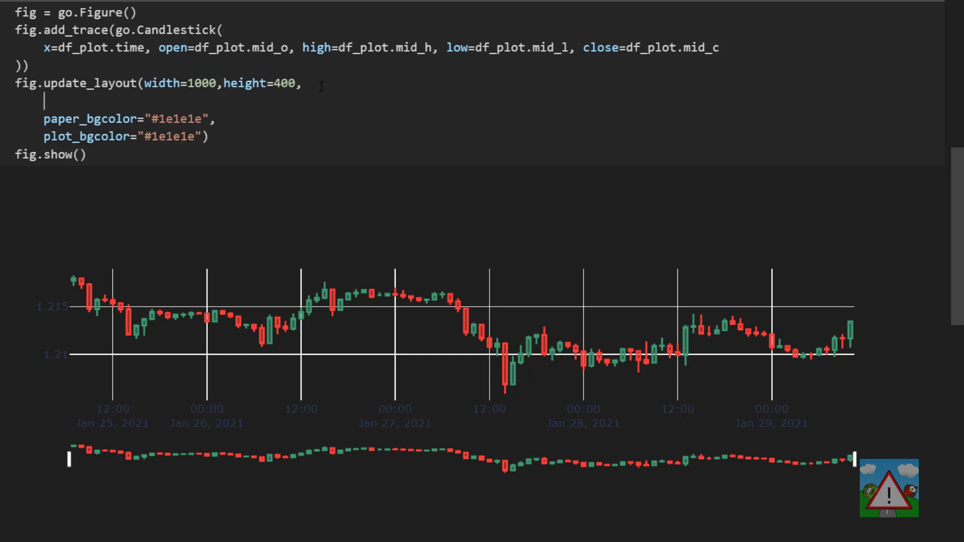
Add margin=dict(l=10,r=10,b=10,t=10) to update_layout
{"action": "type", "text": "margin=dict("}
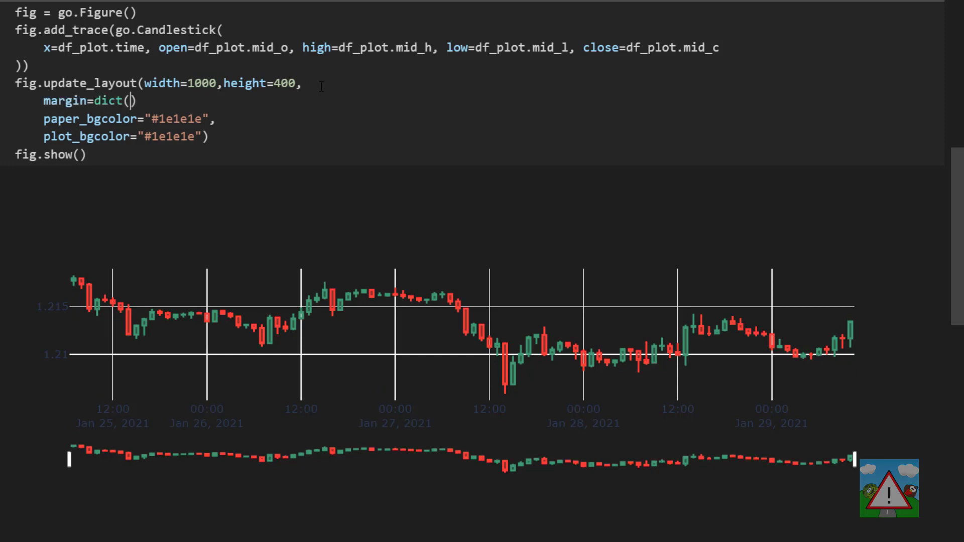
{"action": "type", "text": "l=10,r=10,b=10,t=10"}
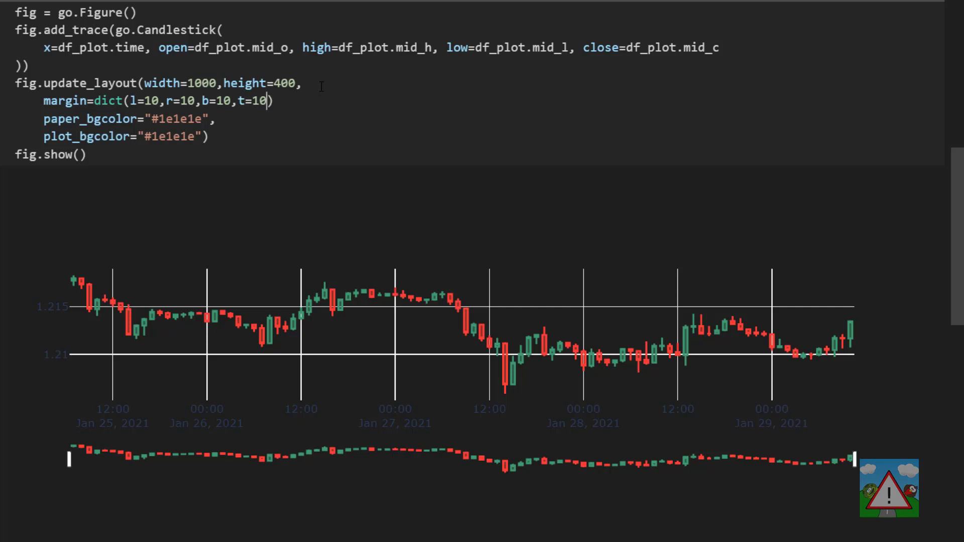
{"action": "type", "text": ","}
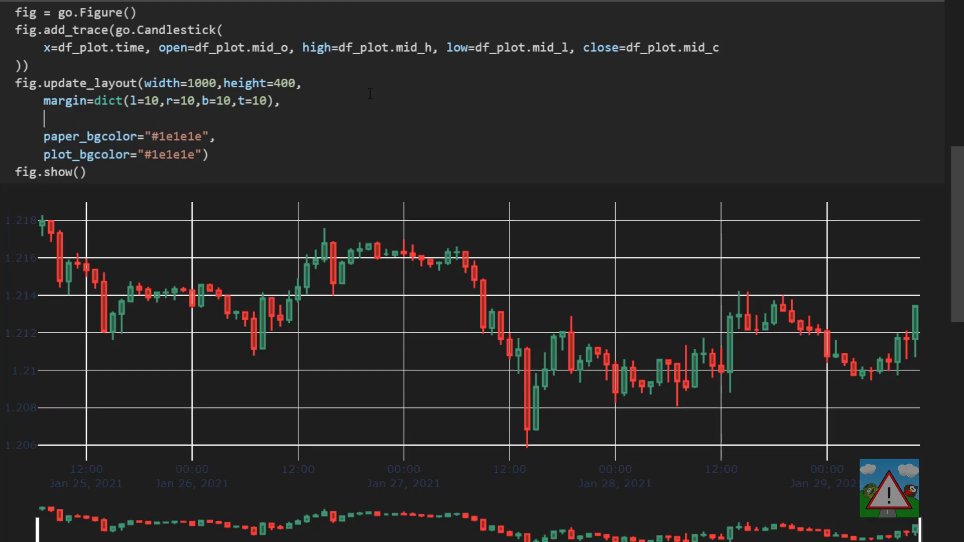
Add font=dict(size=10, color="#e1e1e1") to the layout and rerun the cell
{"action": "type", "text": "font=dict(size=10),"}
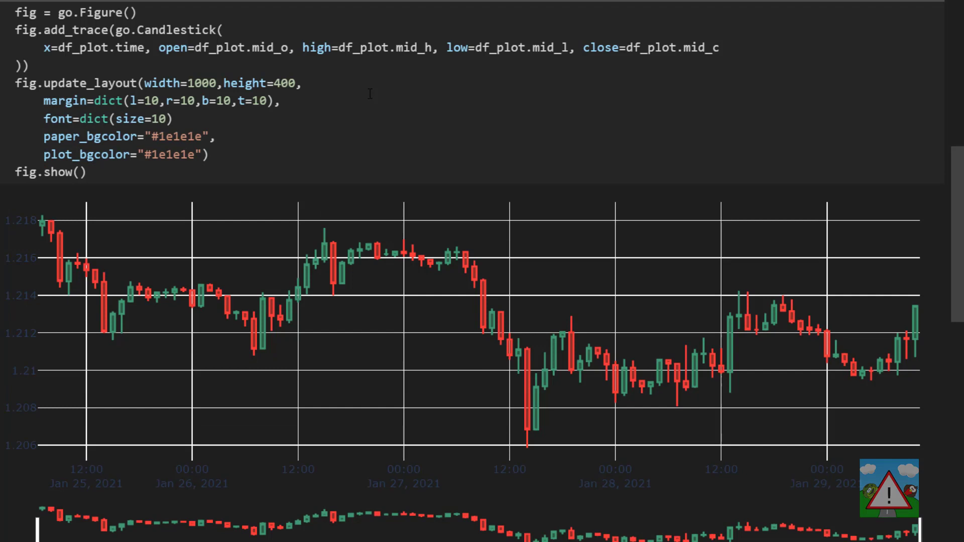
{"action": "type", "text": ",color=\"\""}
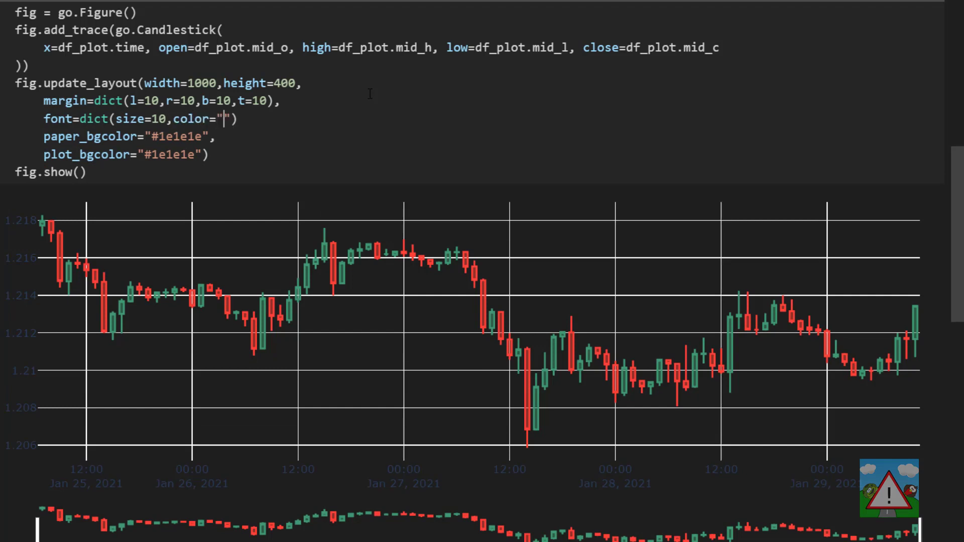
{"action": "type", "text": "#e1e1e1"}
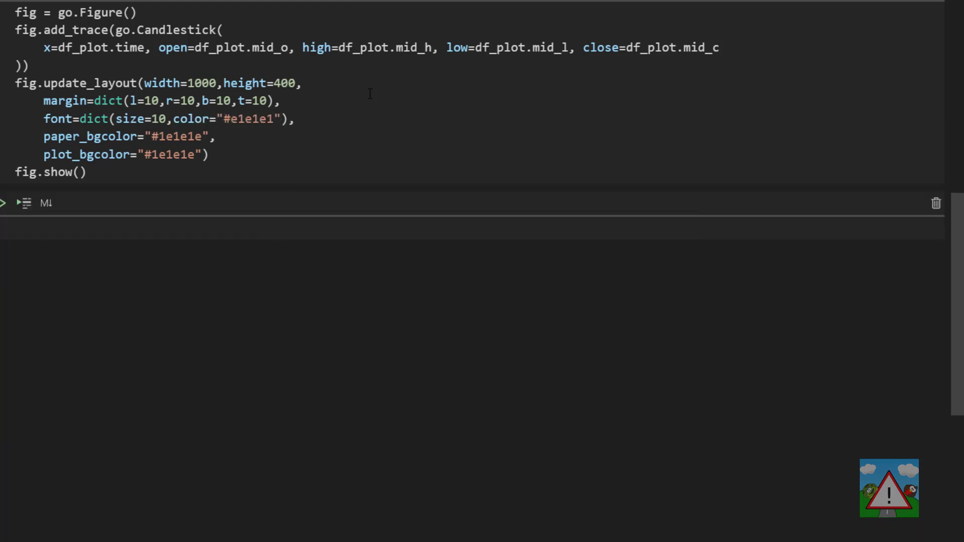
{"action": "left_click", "coordinate": [24, 203]}
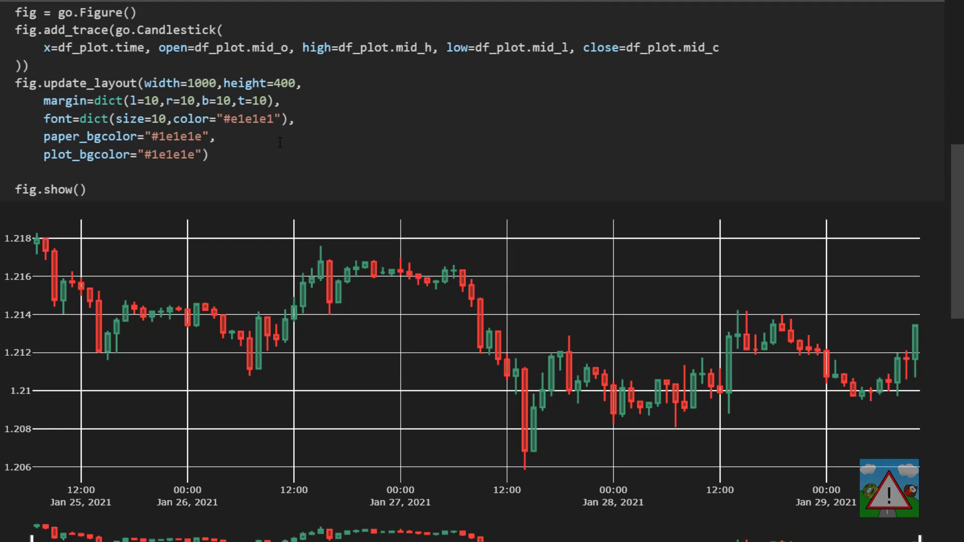
Add fig.update_xaxes with gridcolor "#1f292f"
{"action": "type", "text": "fig.update_xaxes("}
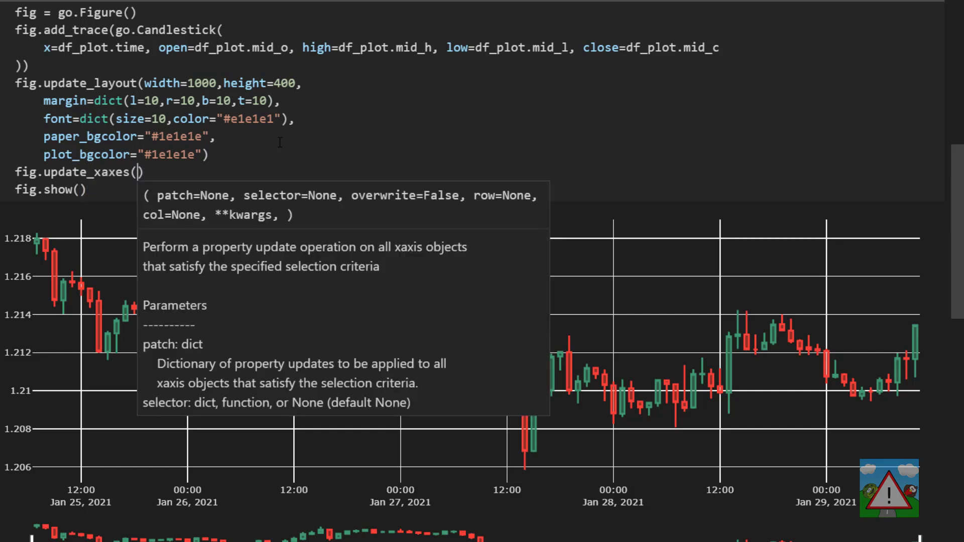
{"action": "type", "text": "gridcolor=\""}
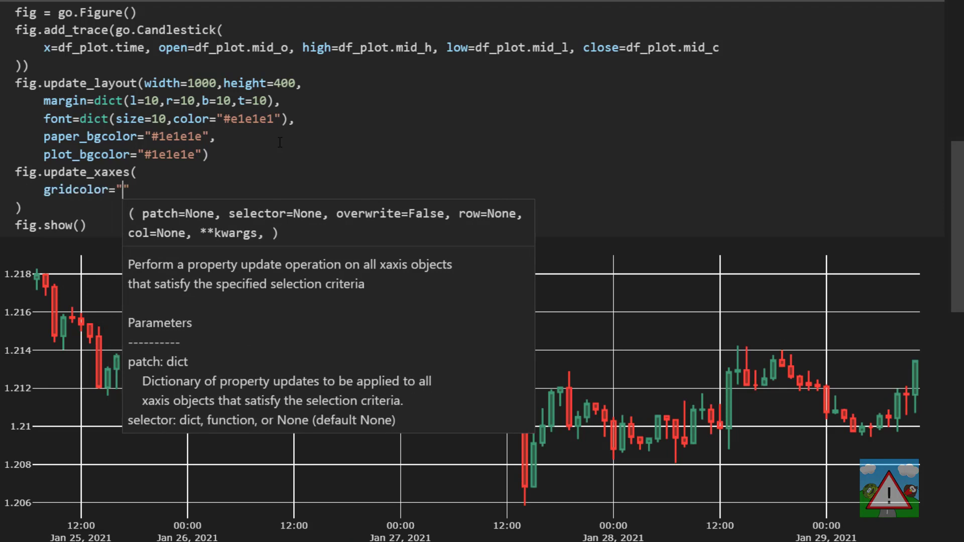
{"action": "type", "text": "#1f"}
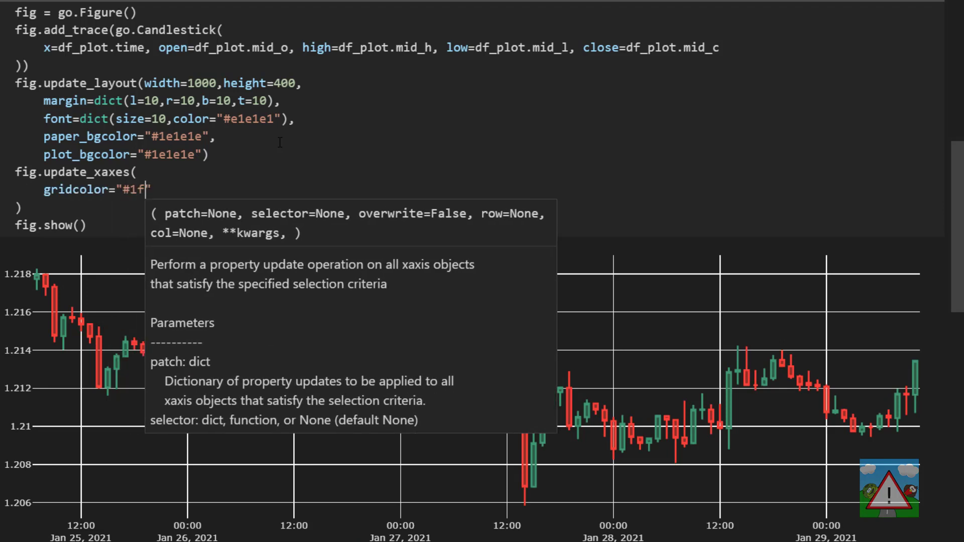
{"action": "type", "text": "292f\","}
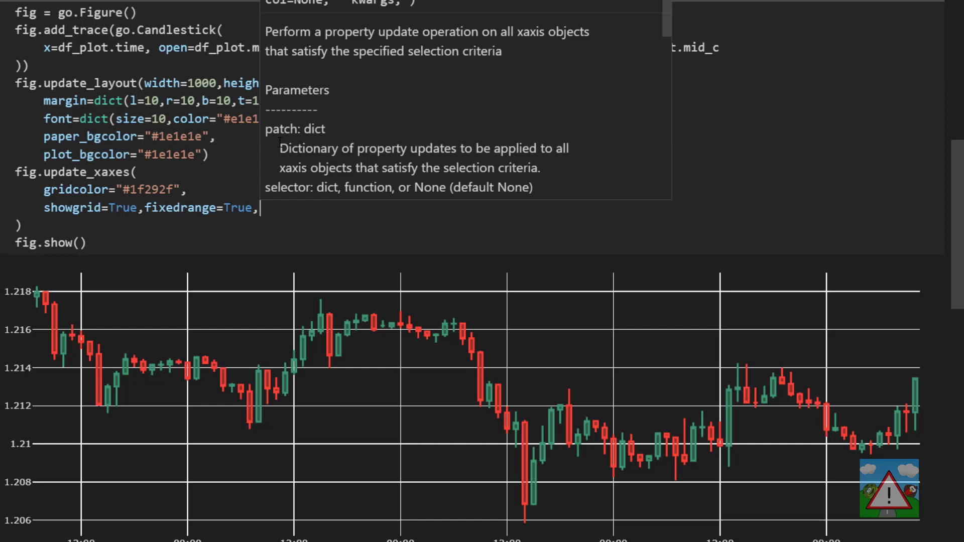
Hide the x-axis range slider with rangeslider=dict(visible=False) and check the rerun chart
{"action": "type", "text": "rangeslider="}
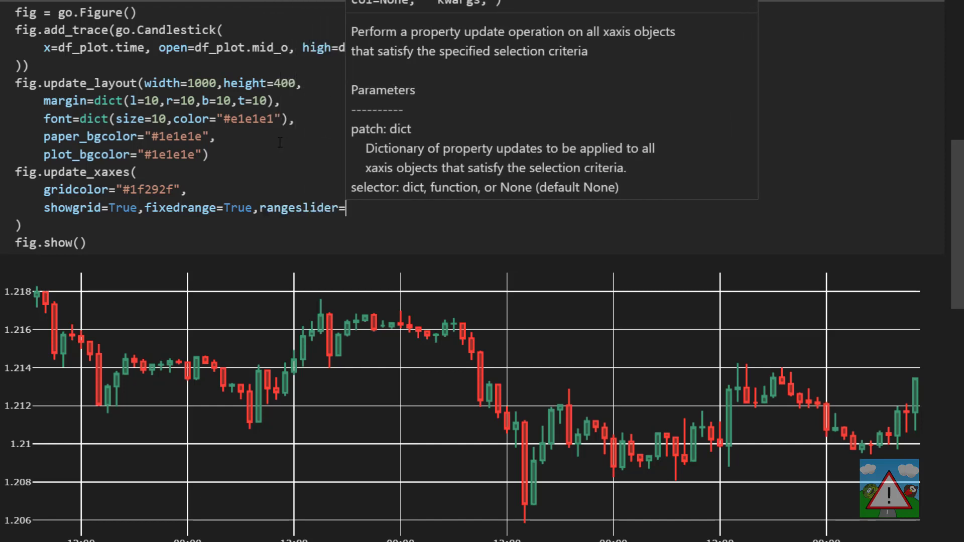
{"action": "type", "text": "dict(visible=False"}
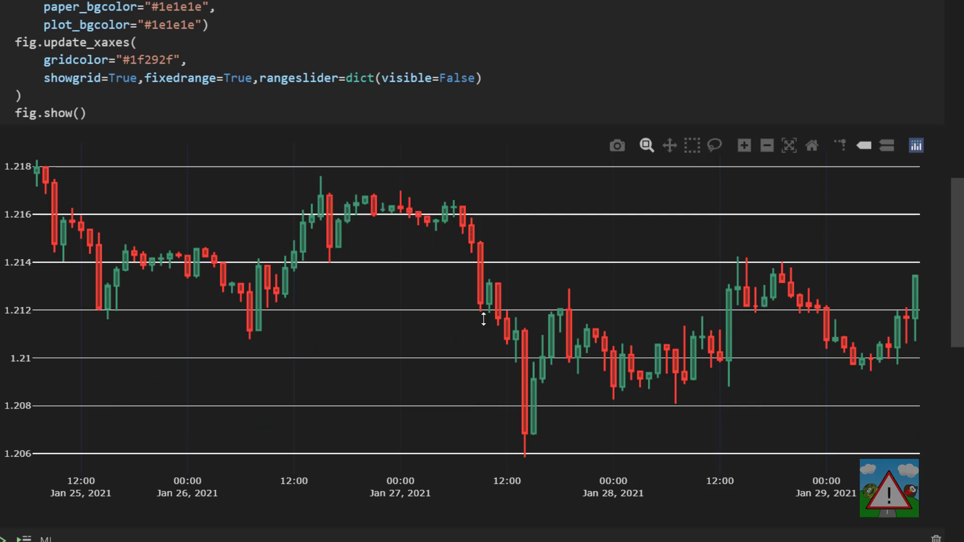
{"action": "scroll", "scroll_direction": "down", "scroll_amount": 3}
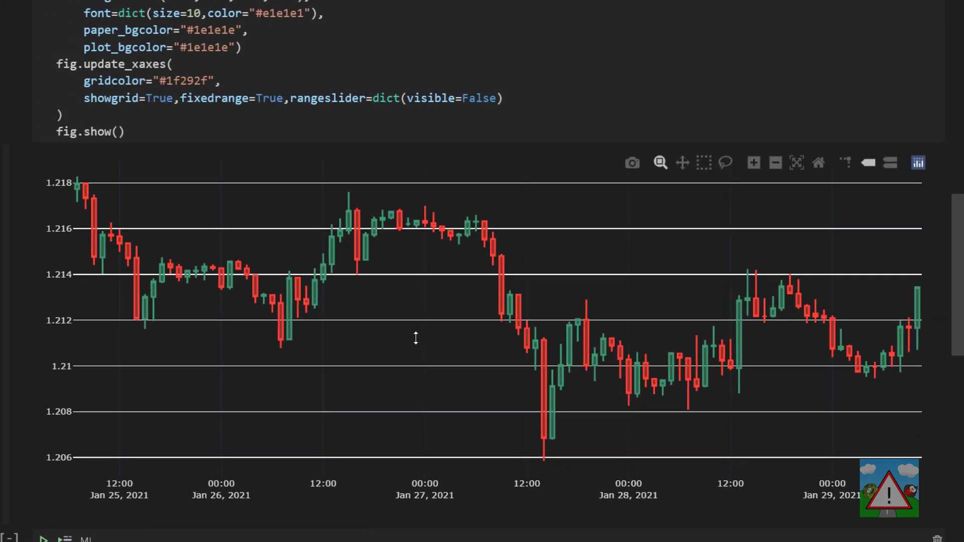
{"action": "scroll", "scroll_direction": "down", "scroll_amount": 3}
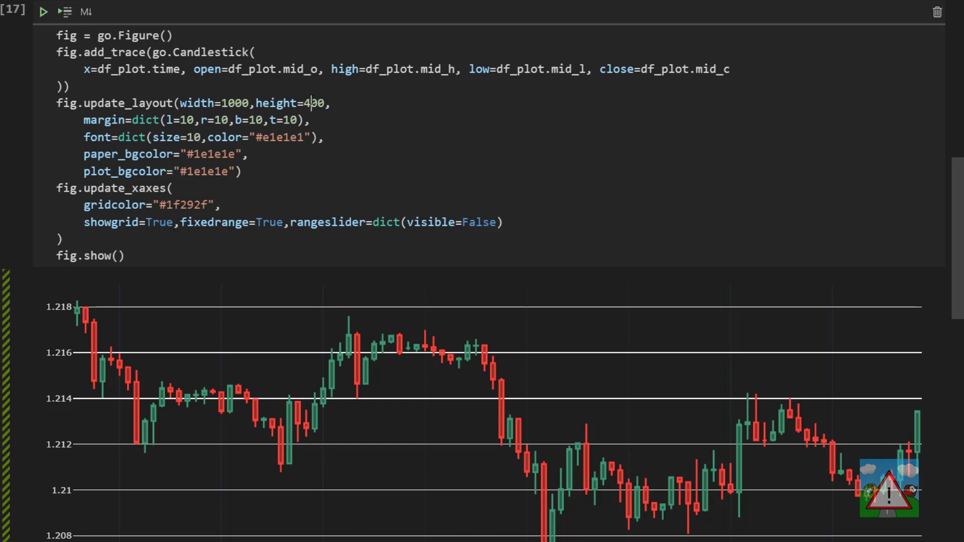
Set the layout height to 300 and add a #1f292f y-axis grid
{"action": "type", "text": "300"}
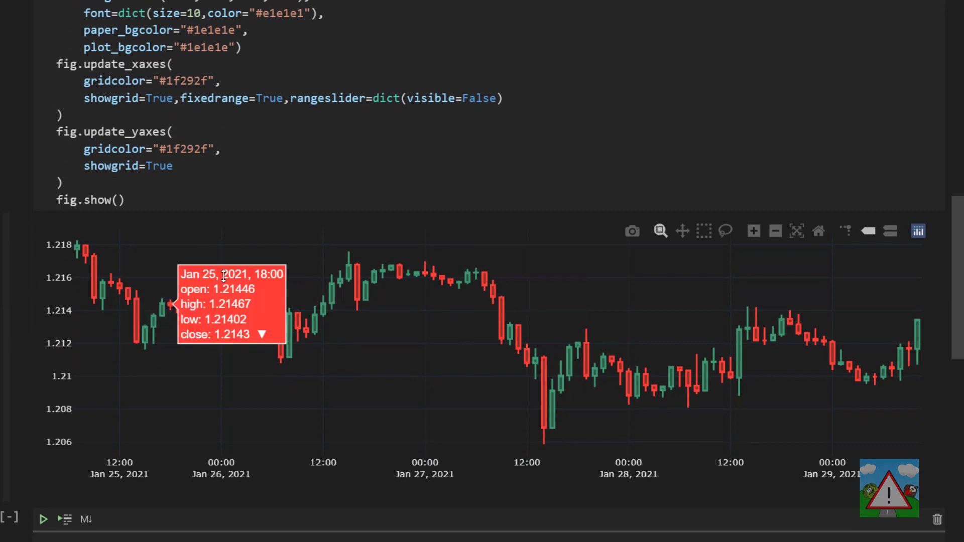
{"action": "mouse_move", "coordinate": [874, 351]}
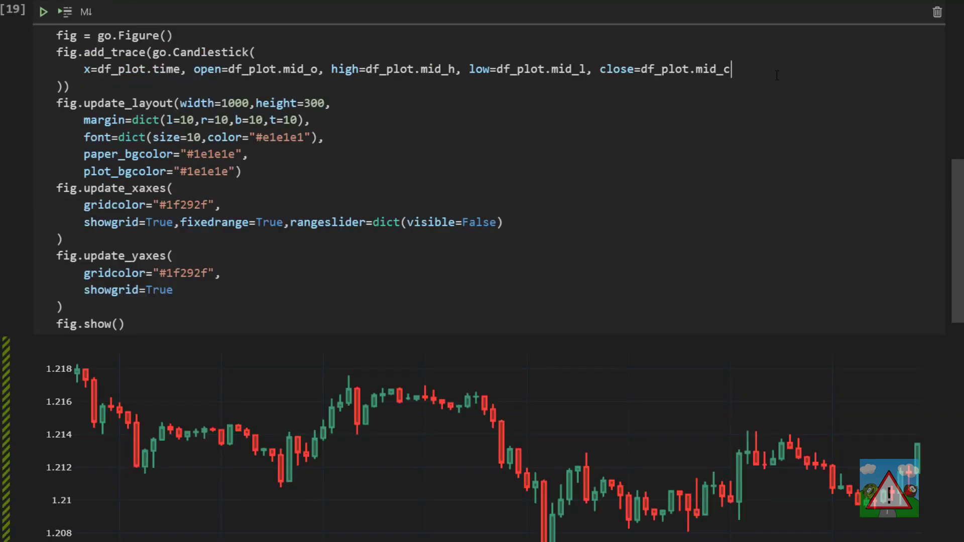
Give the candlestick trace line width 1, opacity 1 and custom increasing/decreasing colours
{"action": "type", "text": "lin=dict("}
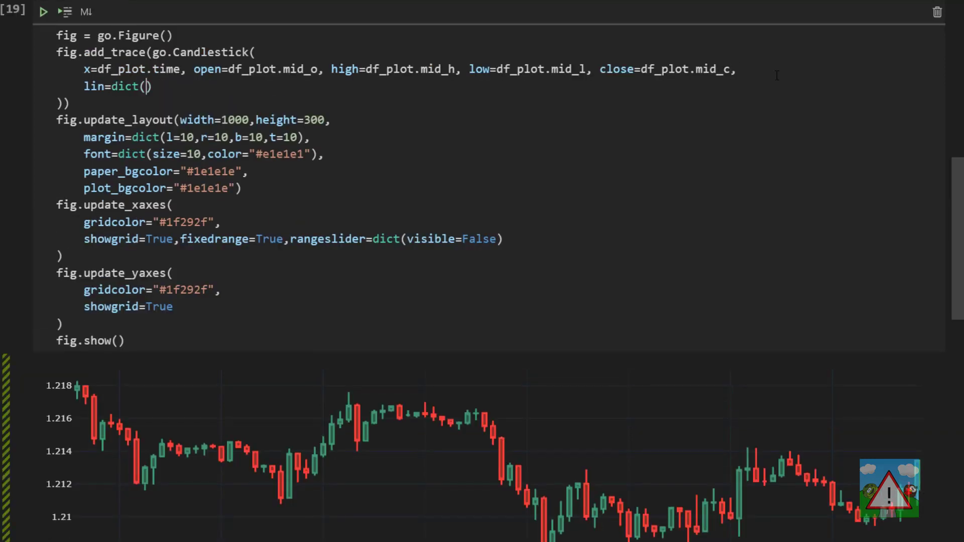
{"action": "type", "text": "width=1), opactiy=1"}
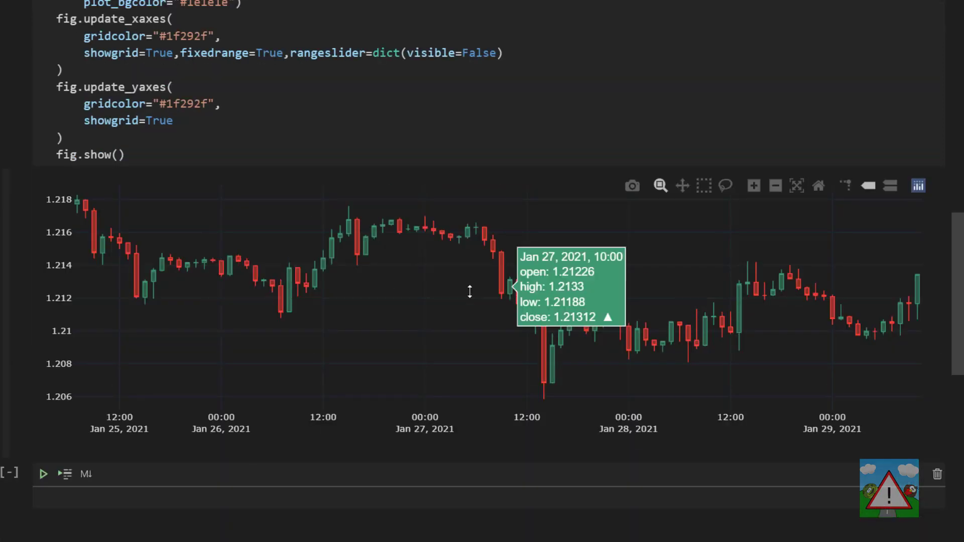
{"action": "mouse_move", "coordinate": [360, 240]}
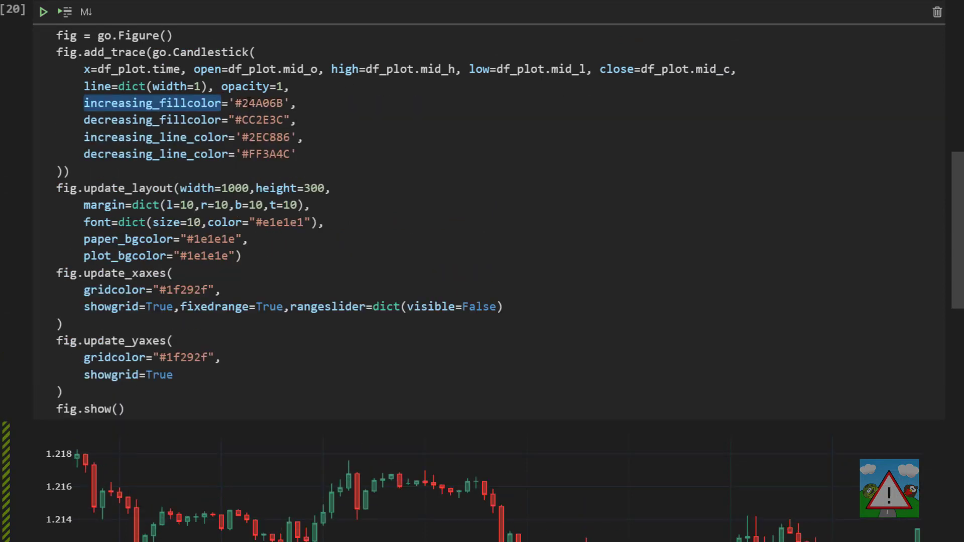
{"action": "double_click", "coordinate": [153, 120]}
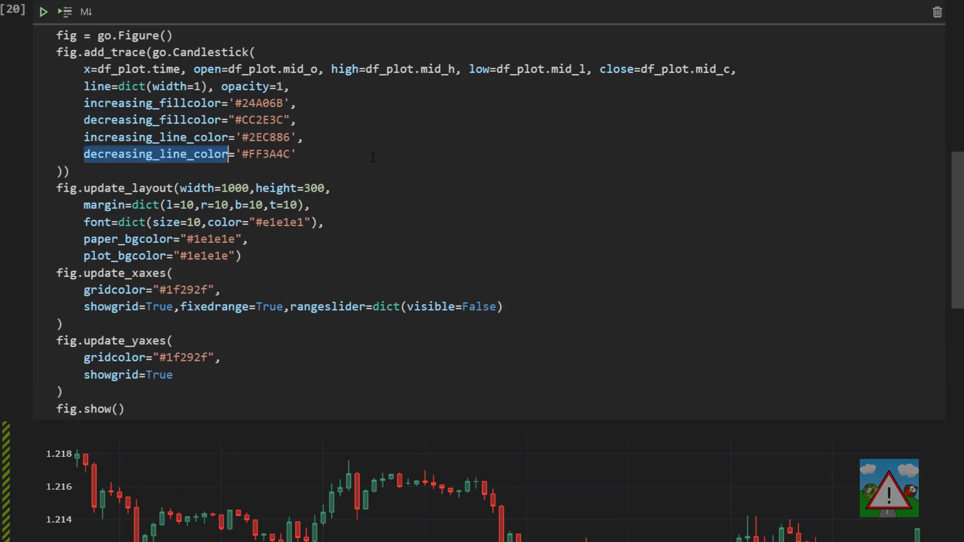
{"action": "mouse_move", "coordinate": [577, 178]}
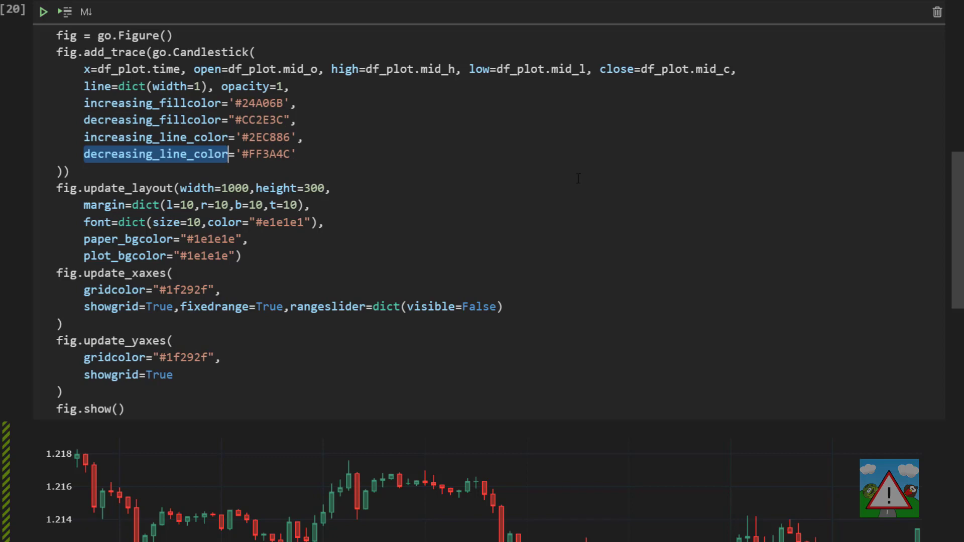
{"action": "mouse_move", "coordinate": [584, 181]}
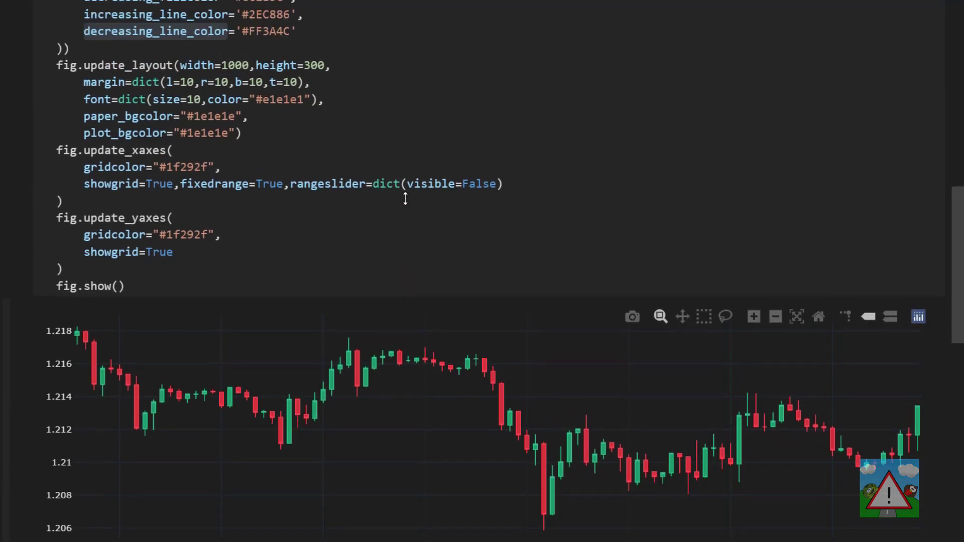
Change the layout height back to 400 and scroll to the taller chart
{"action": "type", "text": "40"}
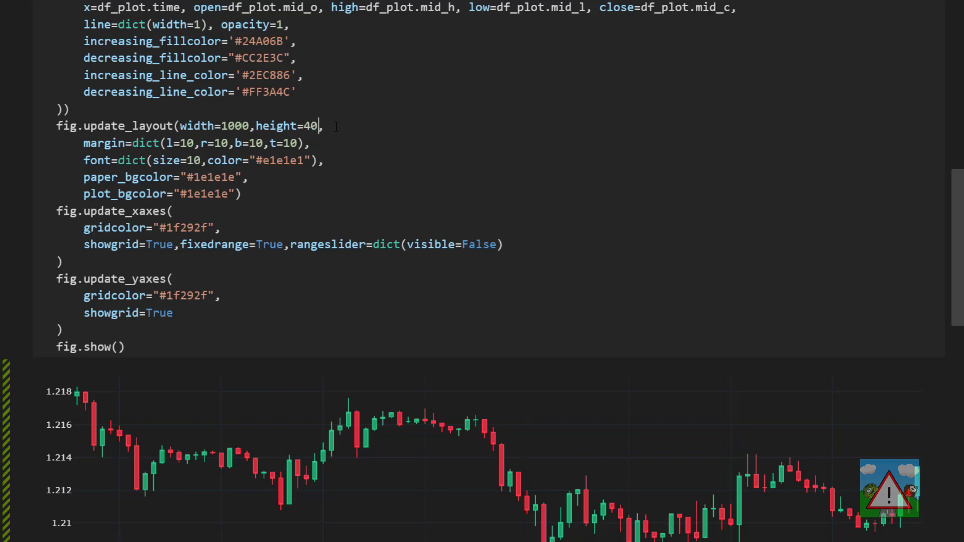
{"action": "scroll", "scroll_direction": "down", "scroll_amount": 3}
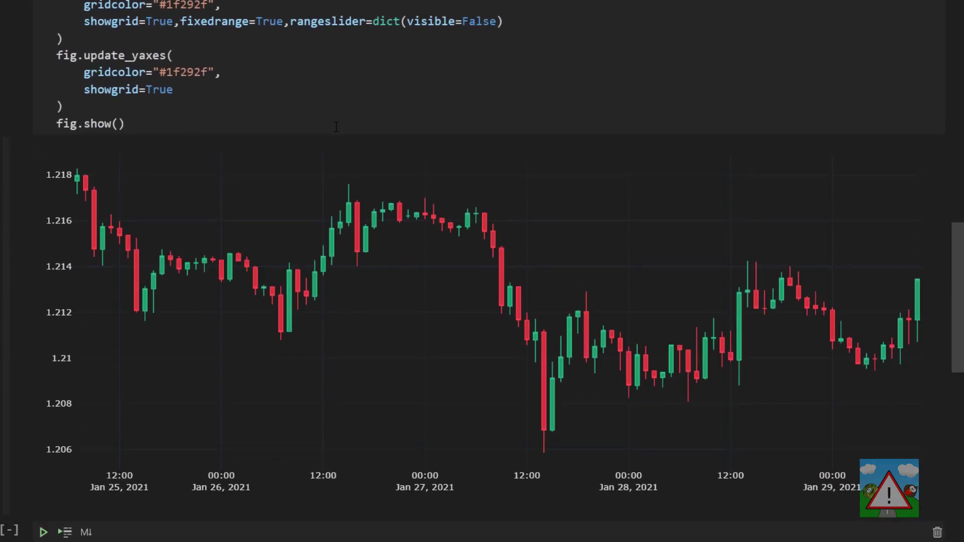